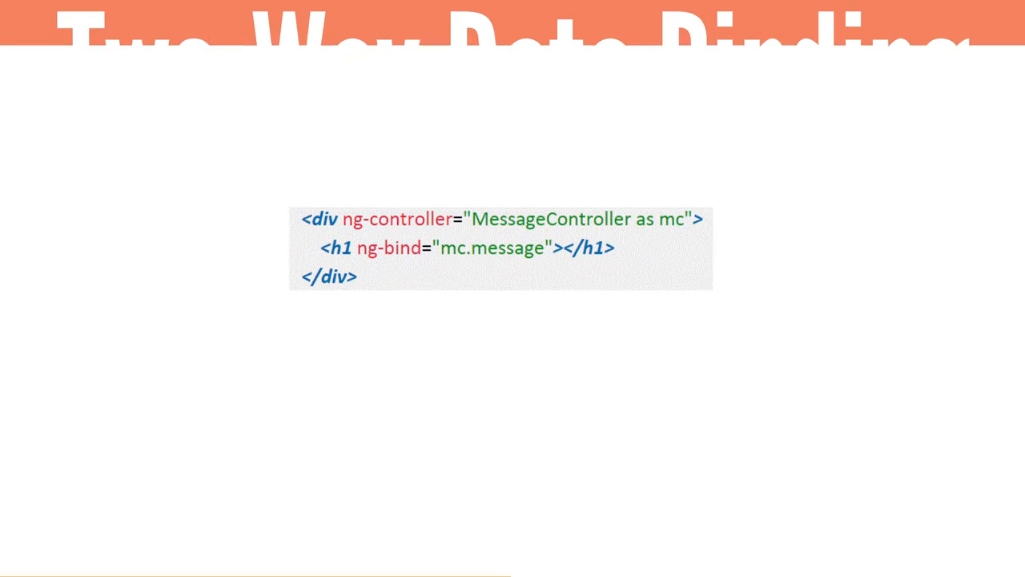
Advance to the Two-Way Data Binding slide with the MessageController ng-bind snippet
{"action": "key", "text": "Right"}
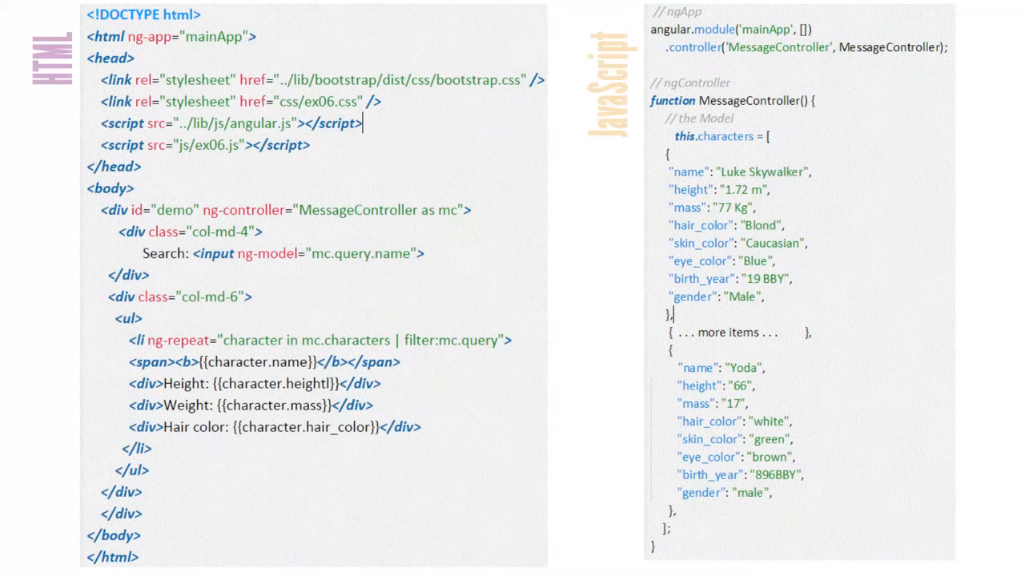